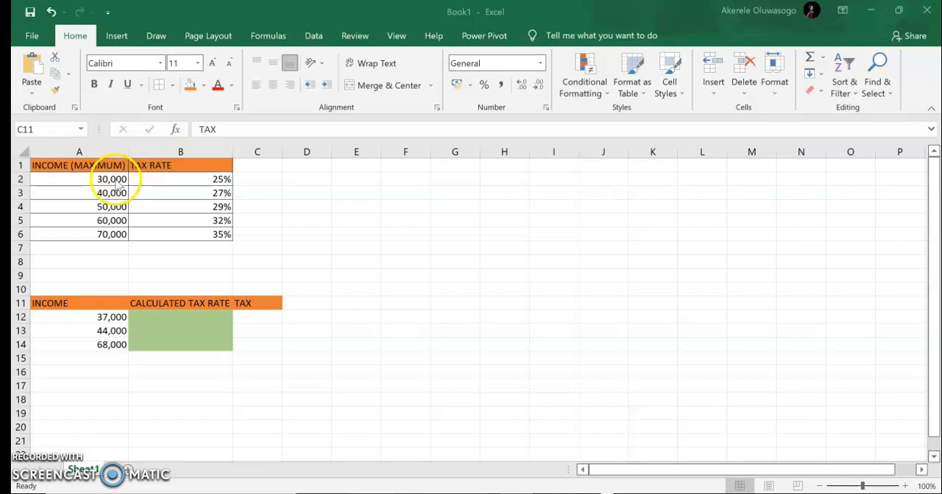
pyautogui.moveTo(182, 185)
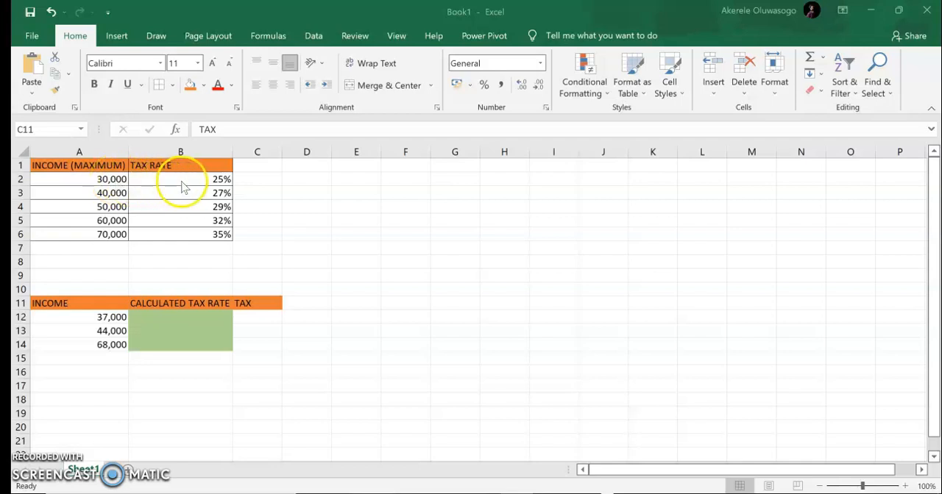
pyautogui.moveTo(190, 186)
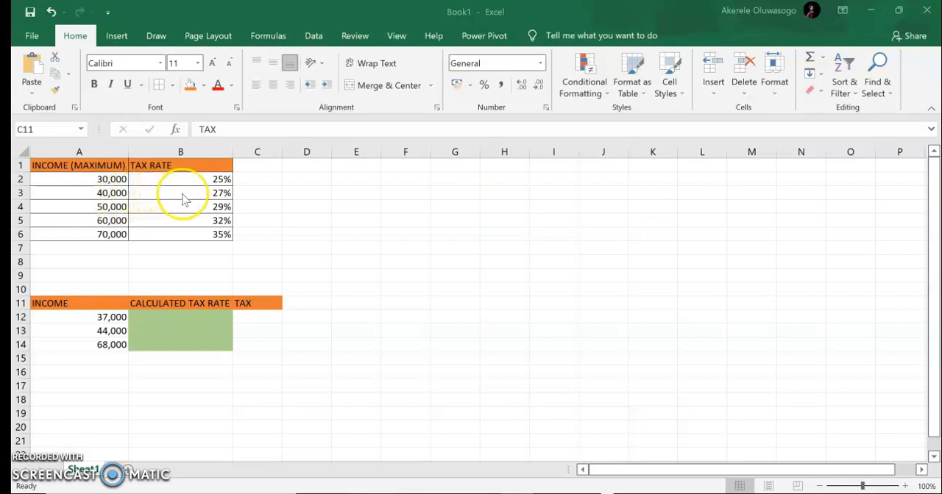
pyautogui.moveTo(120, 212)
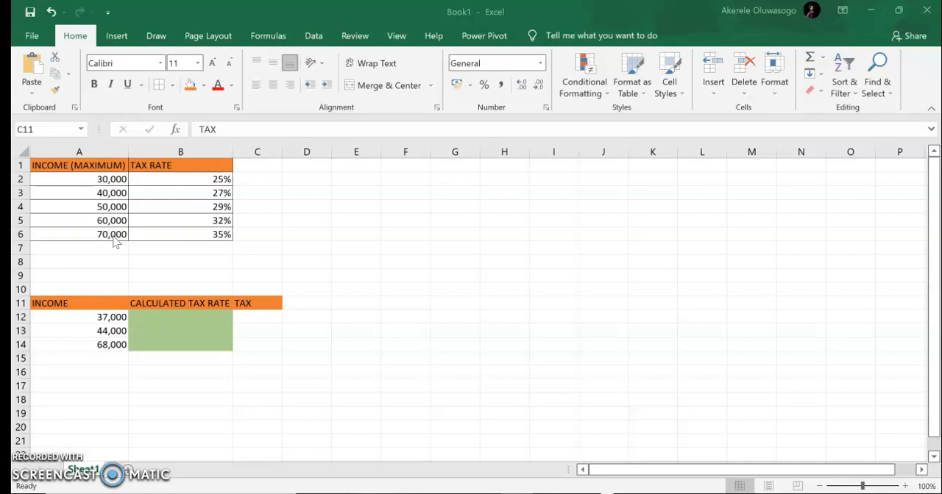
pyautogui.moveTo(118, 263)
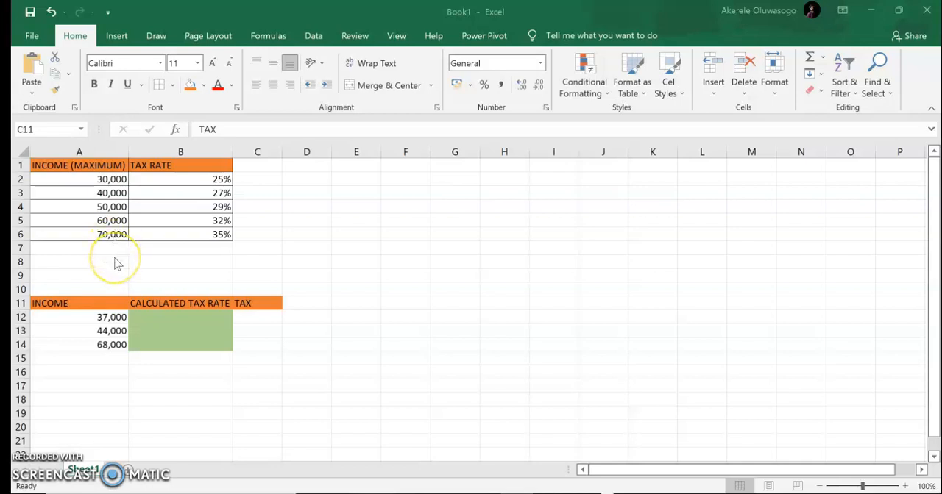
pyautogui.moveTo(141, 286)
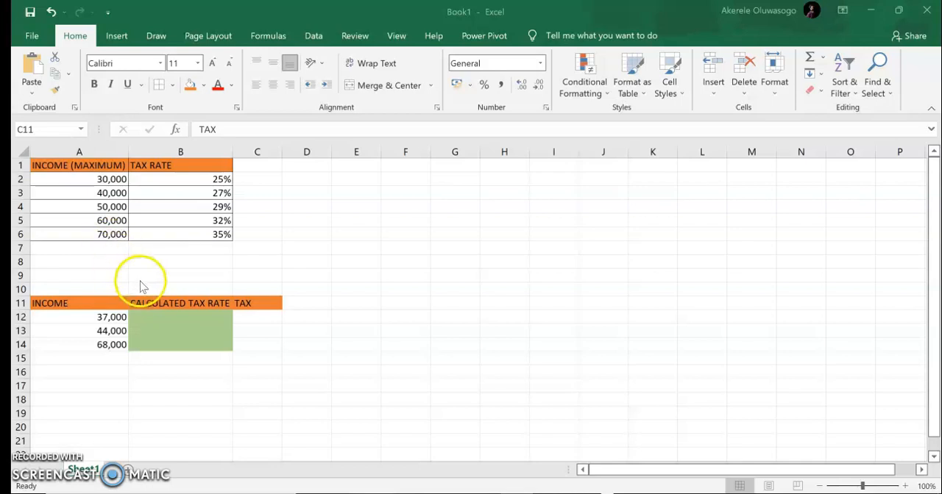
pyautogui.moveTo(118, 318)
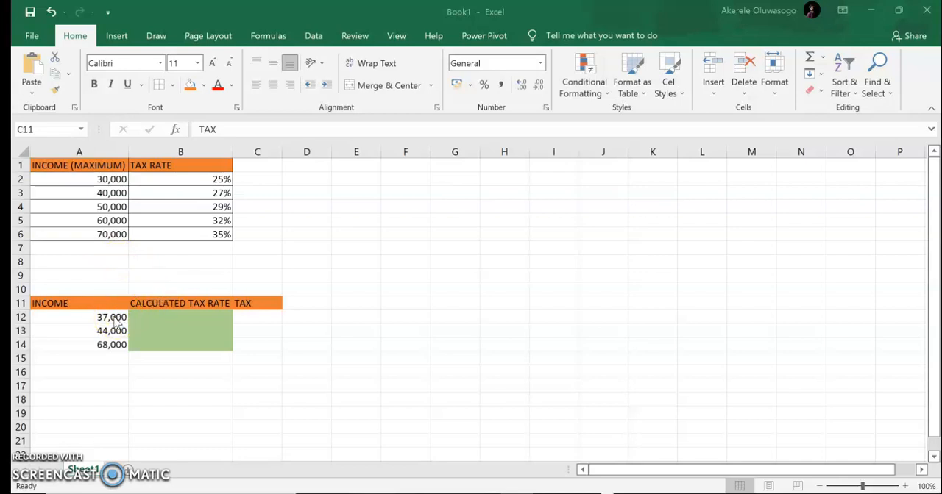
pyautogui.moveTo(131, 342)
pyautogui.write('=')
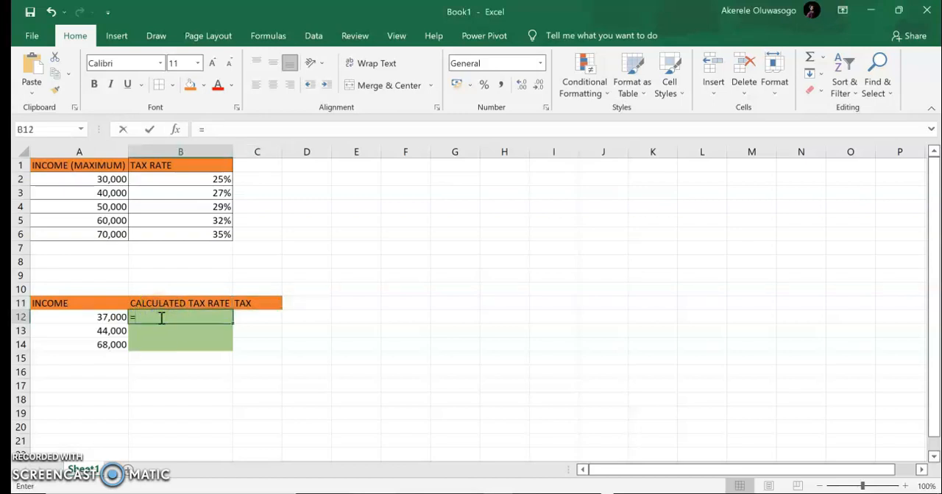
# Start =VLOOKUP(A12, in B12, taking the 37,000 income as the lookup value
pyautogui.write('VLOOKUP(')
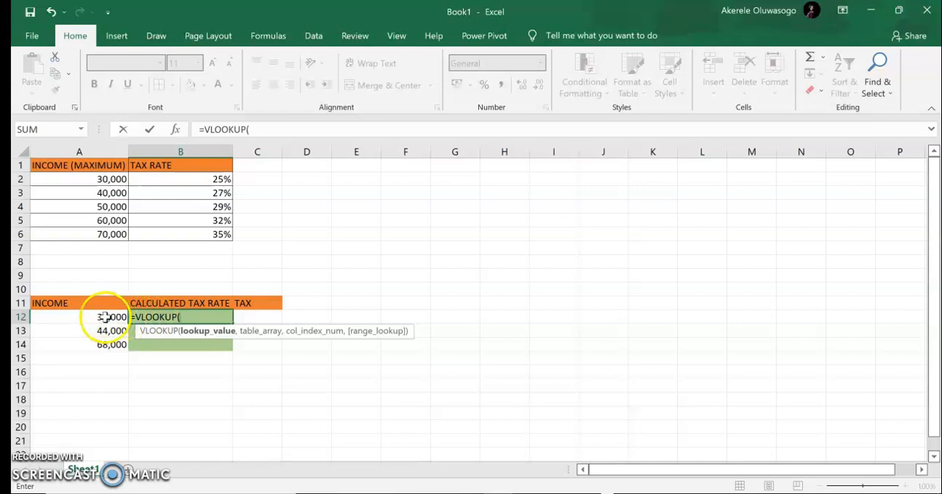
pyautogui.click(79, 318)
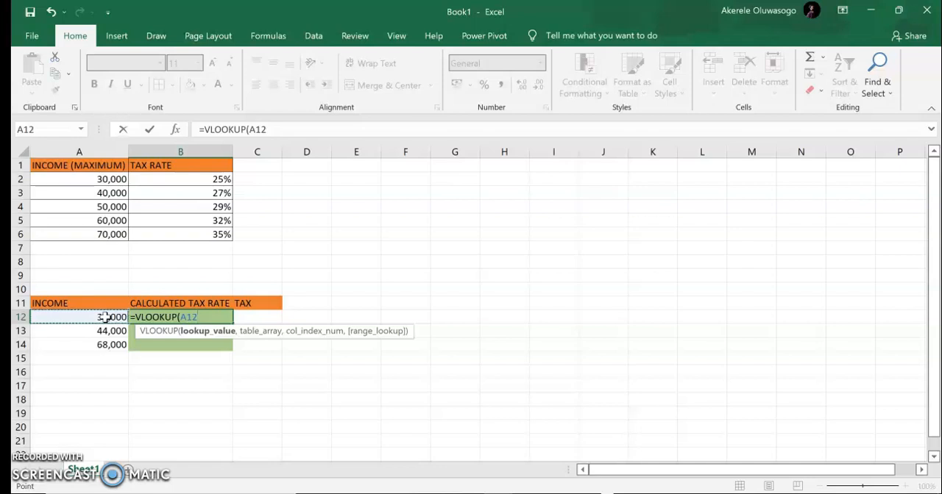
pyautogui.write(',')
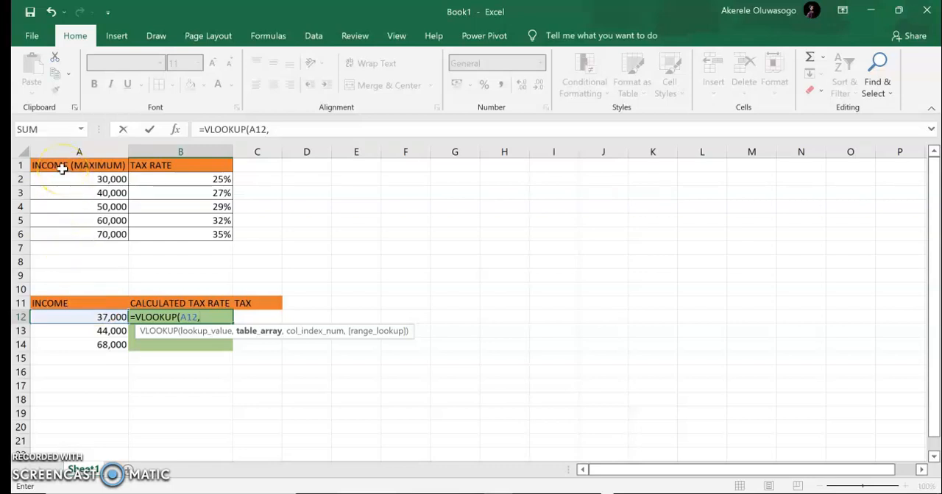
# Extend the lookup with the locked table $A$1:$B$6 and return column 2
pyautogui.moveTo(62, 165); pyautogui.dragTo(171, 193)
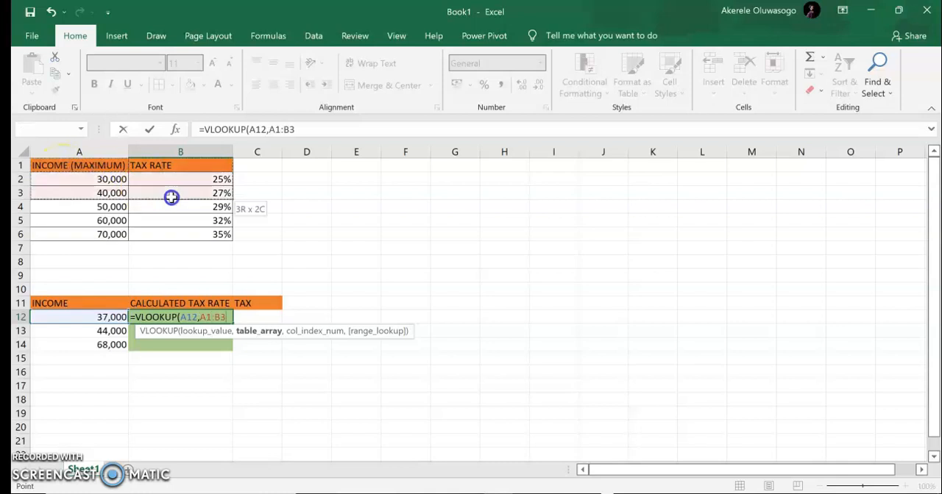
pyautogui.moveTo(171, 197); pyautogui.dragTo(191, 231)
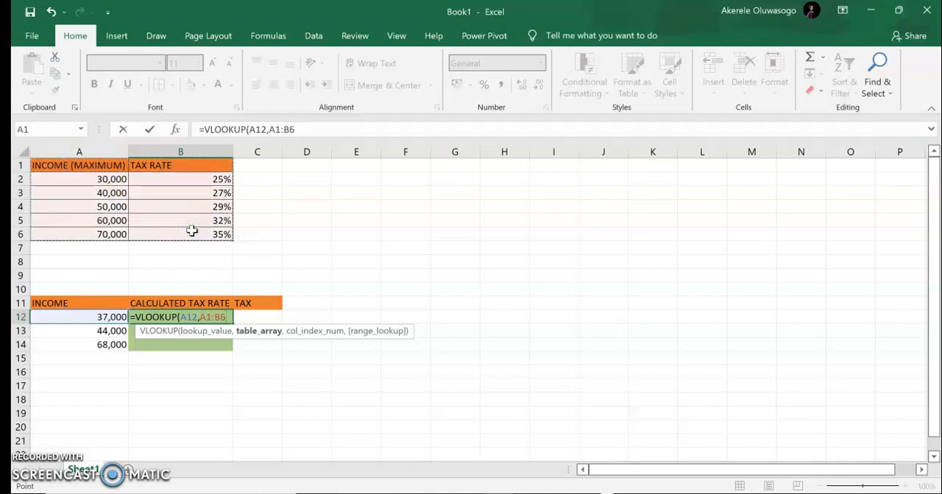
pyautogui.press('f4')
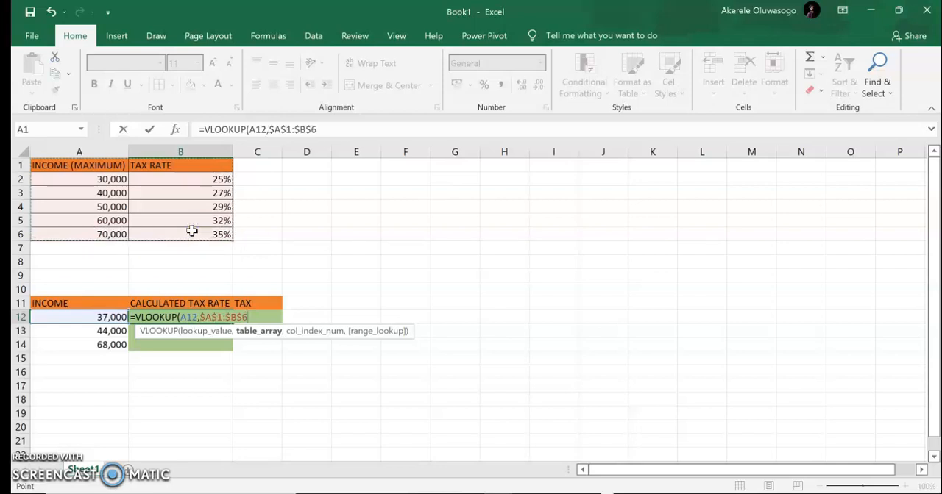
pyautogui.write(',')
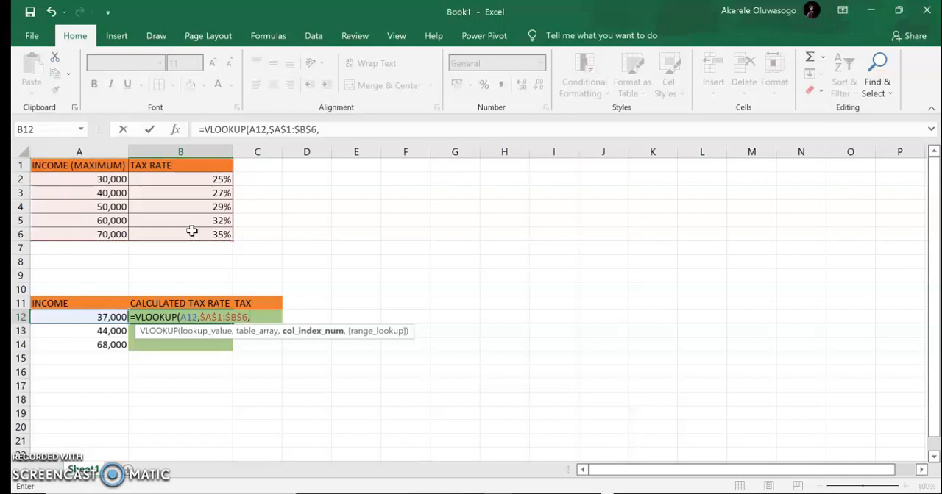
pyautogui.moveTo(153, 197)
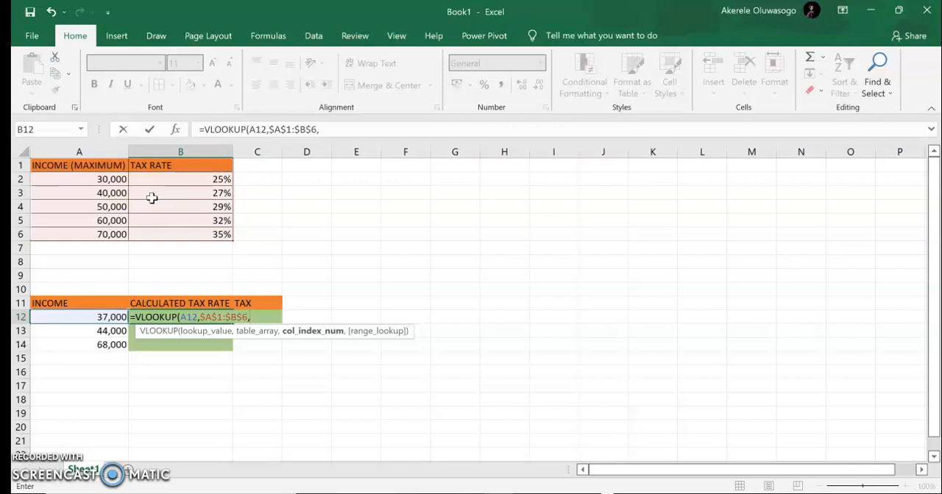
pyautogui.write('2')
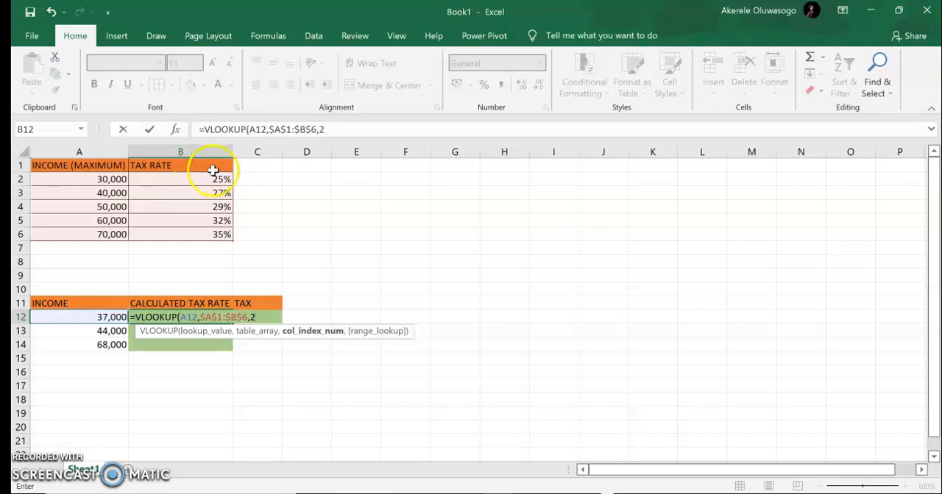
# Add the comma before the match-type argument so approximate or exact match is offered
pyautogui.write(',')
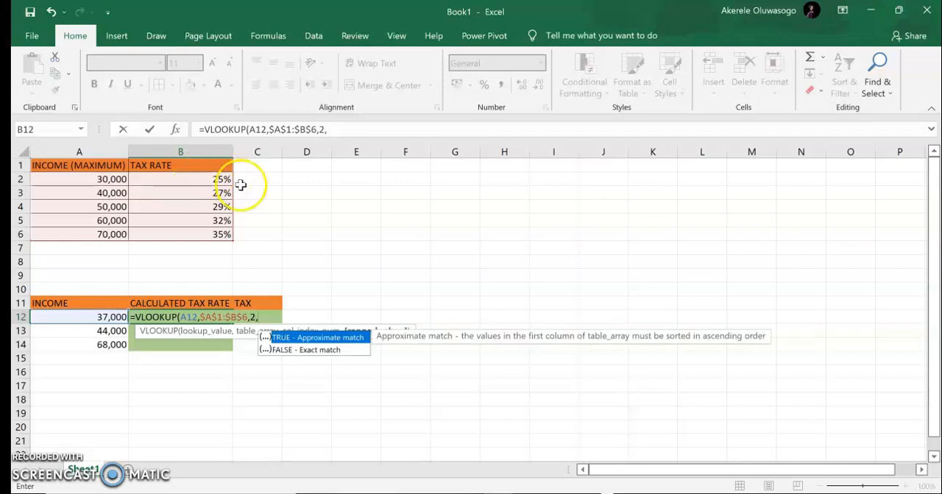
pyautogui.moveTo(352, 341)
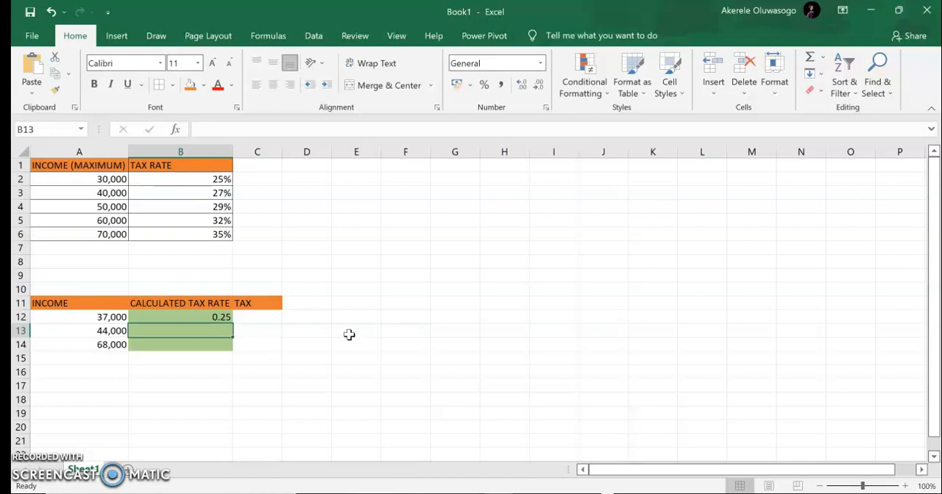
# Fill the B12 rate formula down to B14, giving rates 0.25, 0.27 and 0.32
pyautogui.click(180, 318)
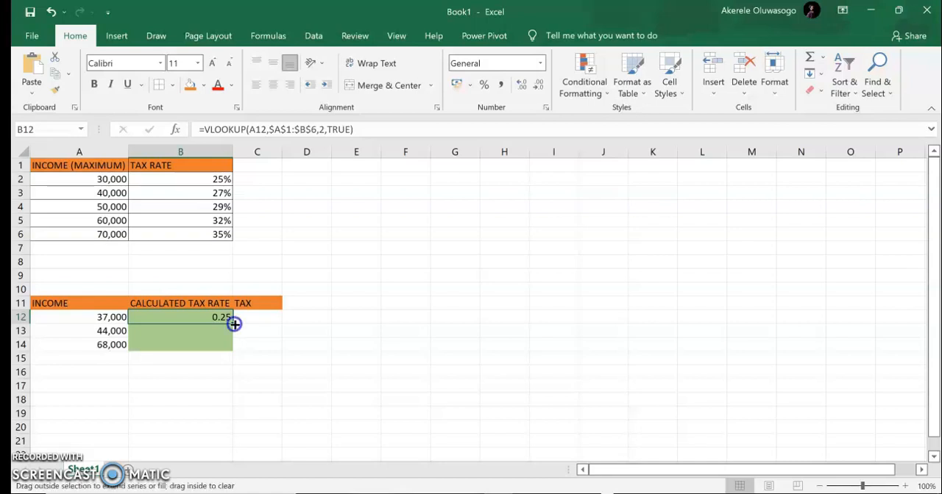
pyautogui.moveTo(234, 324); pyautogui.dragTo(235, 344)
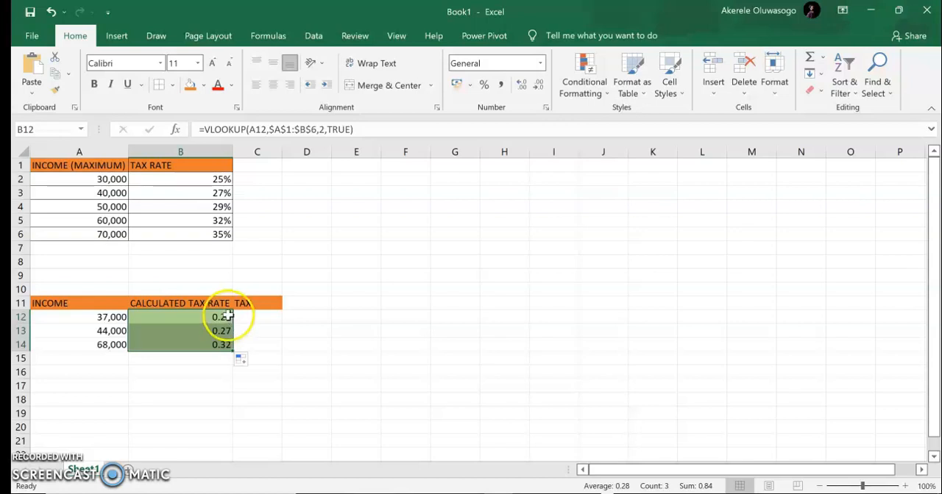
pyautogui.moveTo(226, 317)
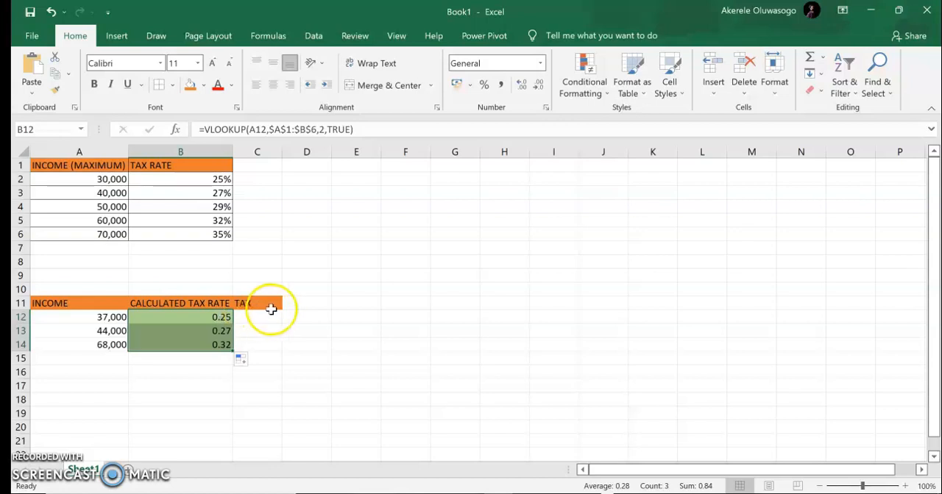
pyautogui.click(256, 318)
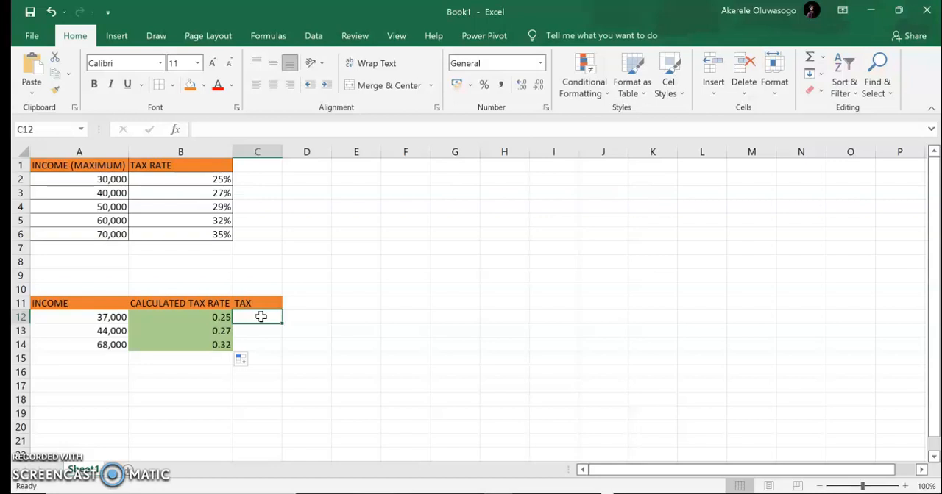
# Enter =A12*B12 in C12 and fill it to C14, giving 9250, 11880 and 21760
pyautogui.write('=')
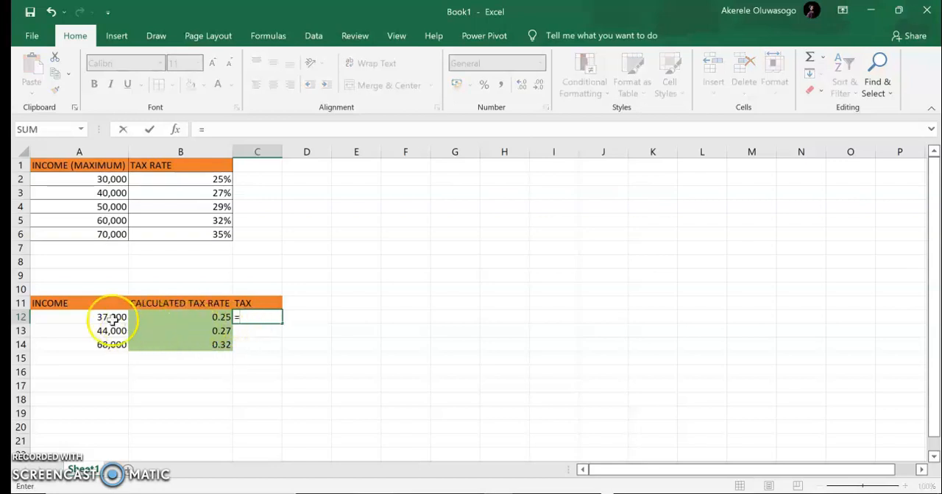
pyautogui.click(79, 318)
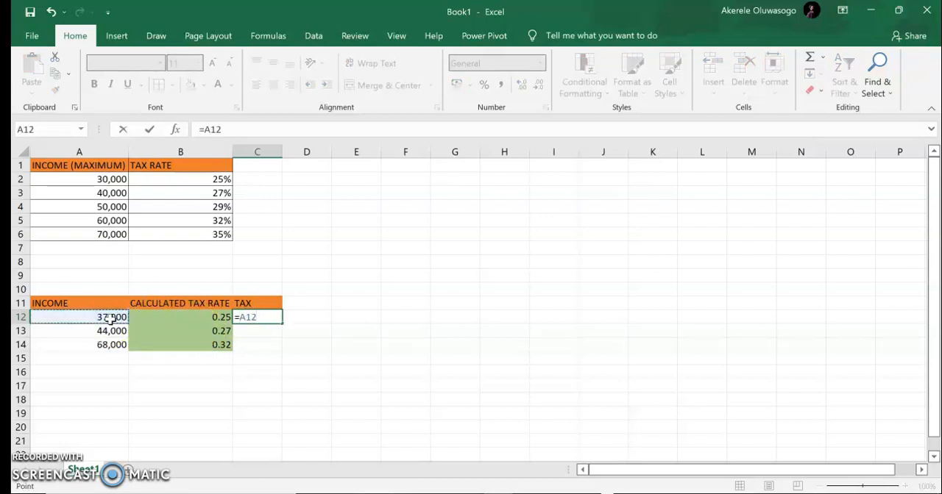
pyautogui.write('*')
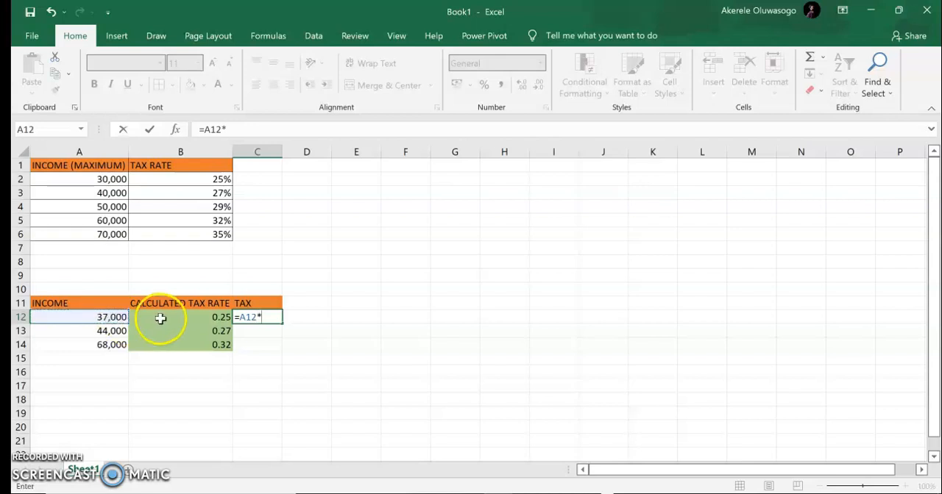
pyautogui.click(180, 318)
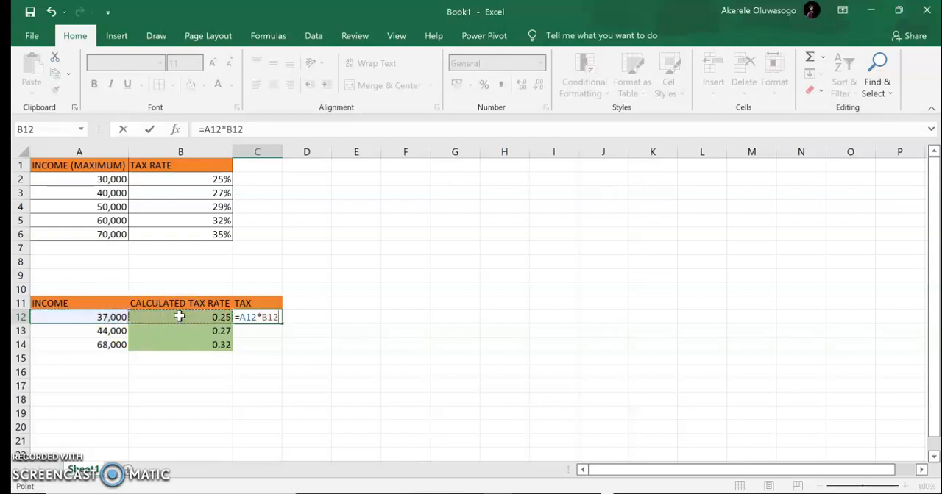
pyautogui.press('Return')
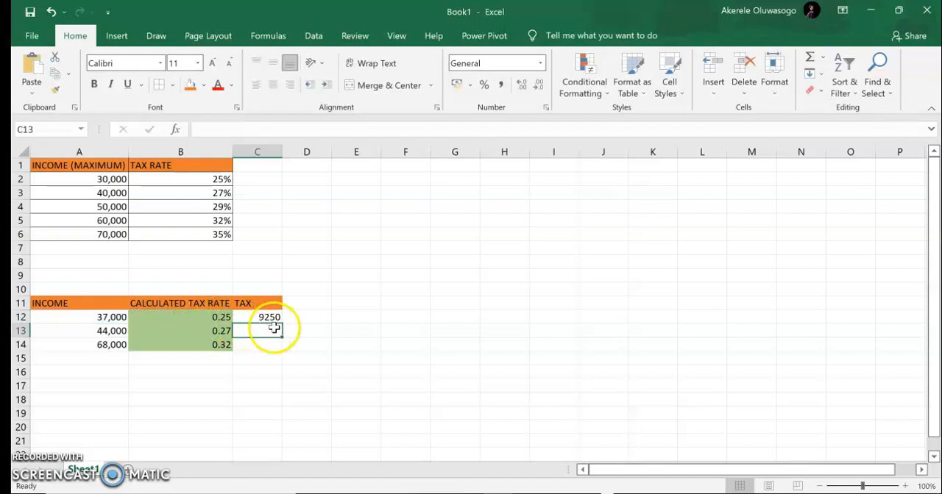
pyautogui.click(256, 318)
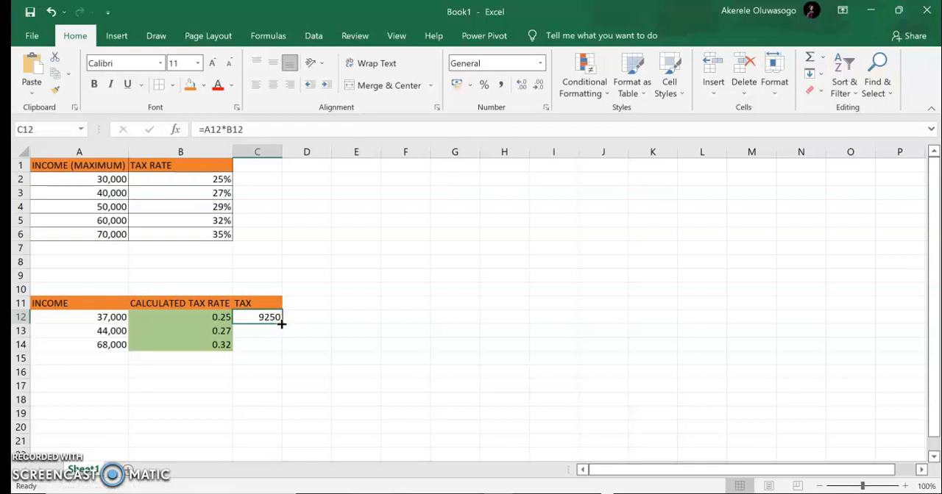
pyautogui.moveTo(280, 322); pyautogui.dragTo(279, 344)
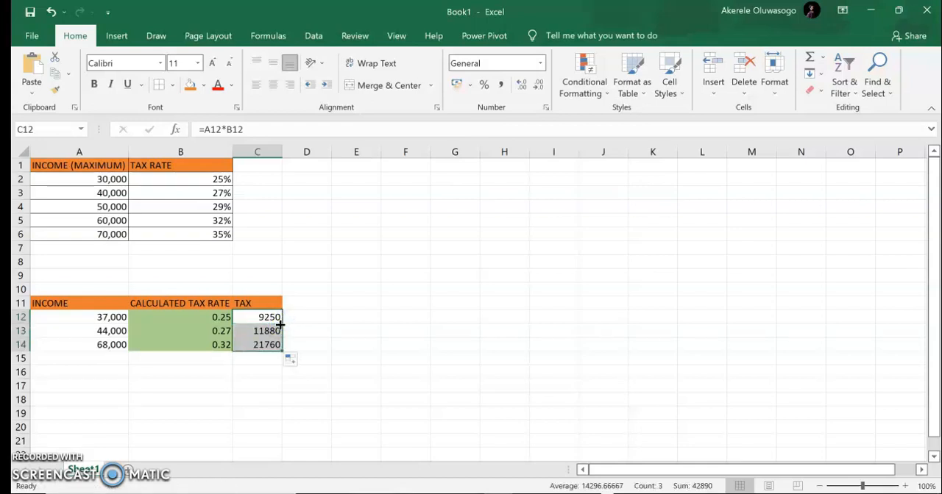